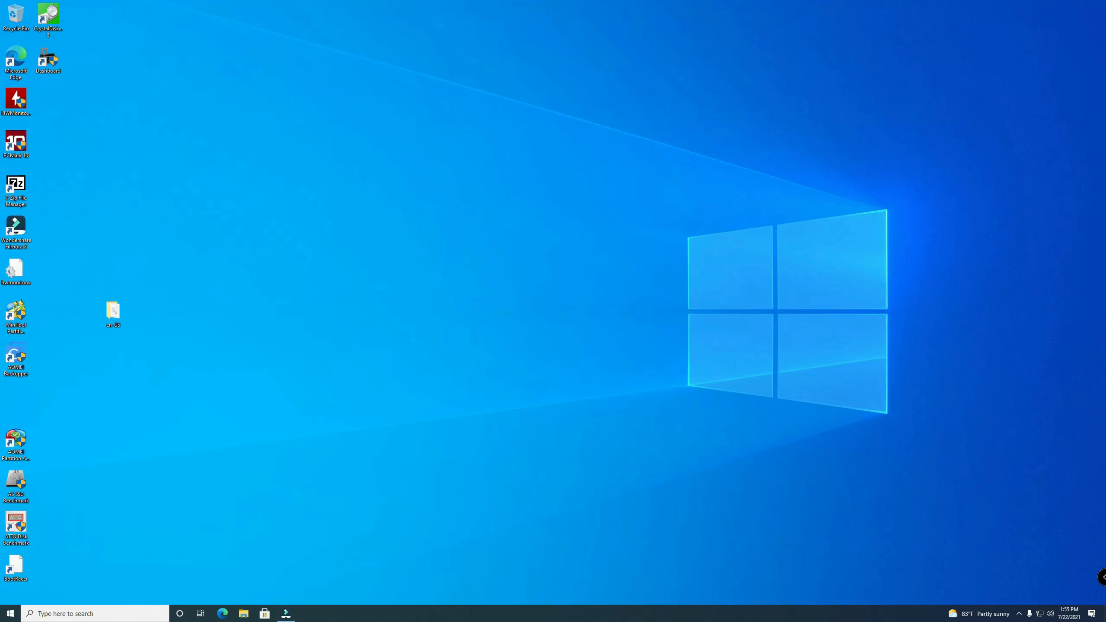
mouse_move(604, 207)
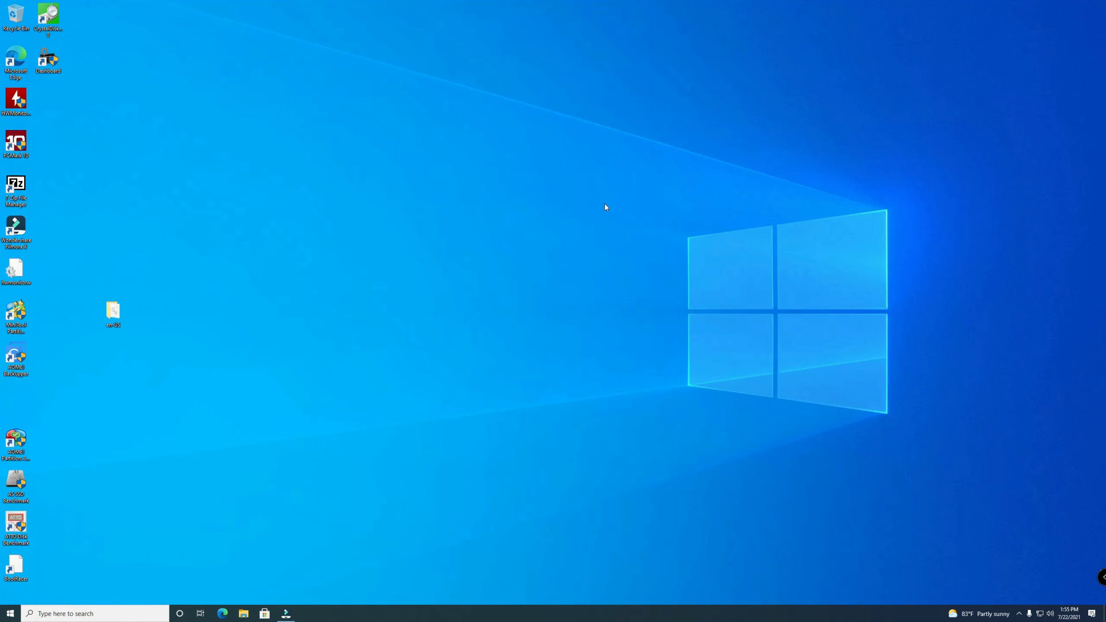
mouse_move(849, 14)
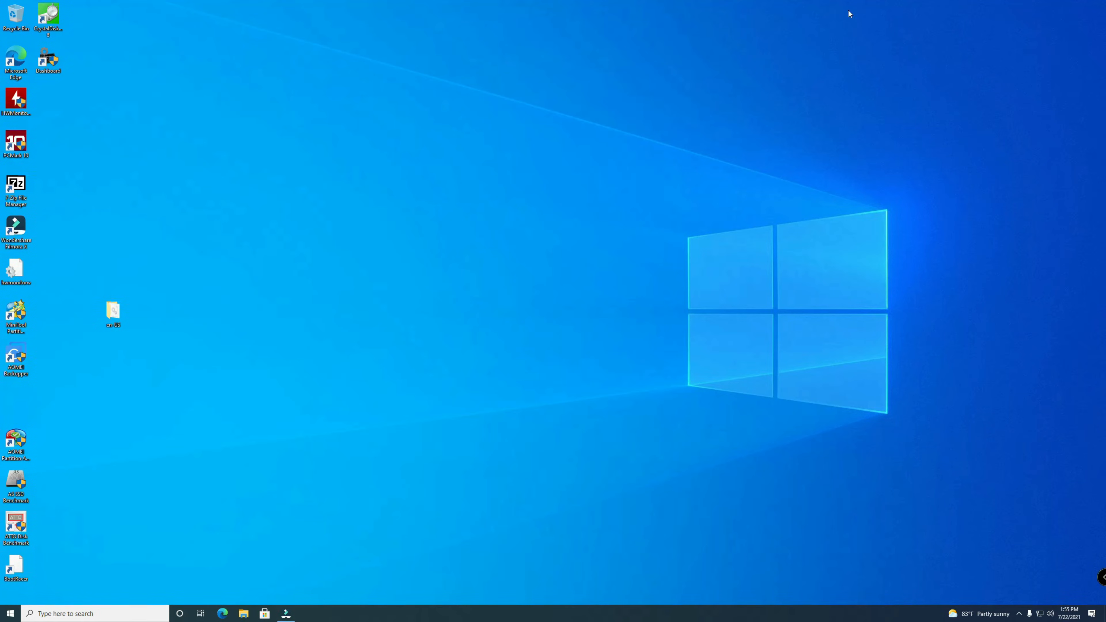